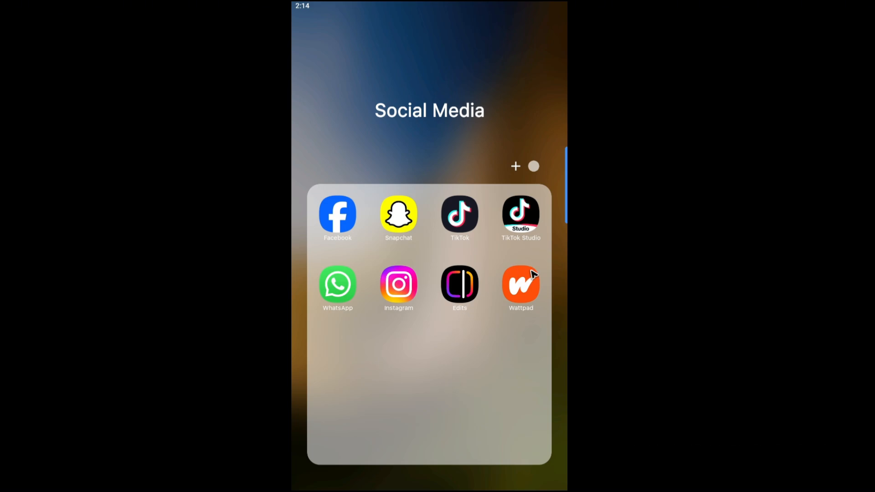
# Launch Wattpad from the Social Media folder
pyautogui.click(519, 283)
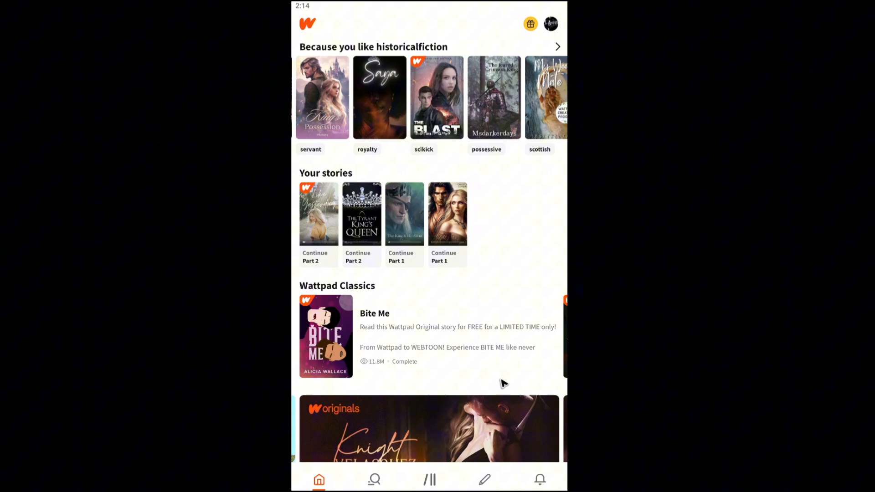
pyautogui.moveTo(401, 475)
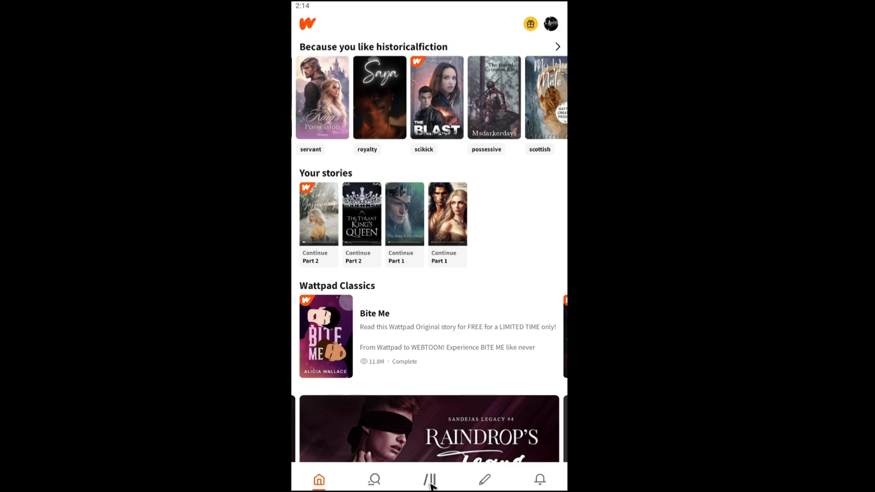
# Go to the Library from the bottom navigation bar
pyautogui.click(430, 479)
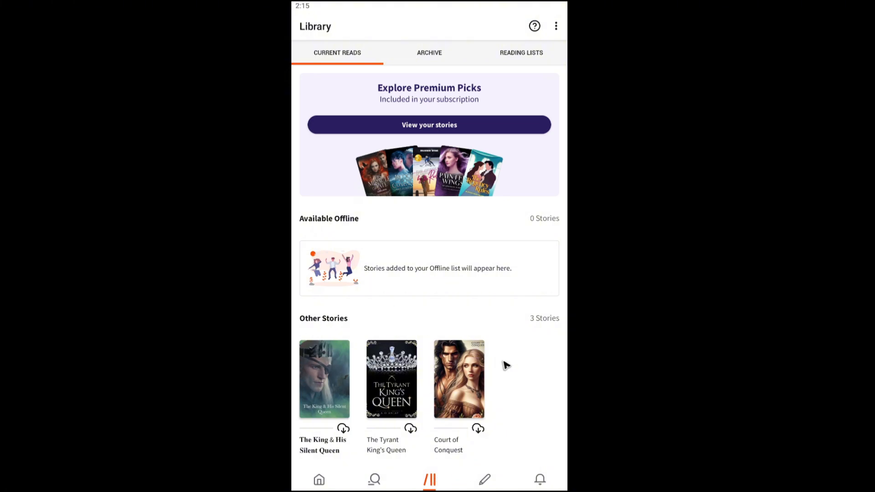
pyautogui.moveTo(378, 374)
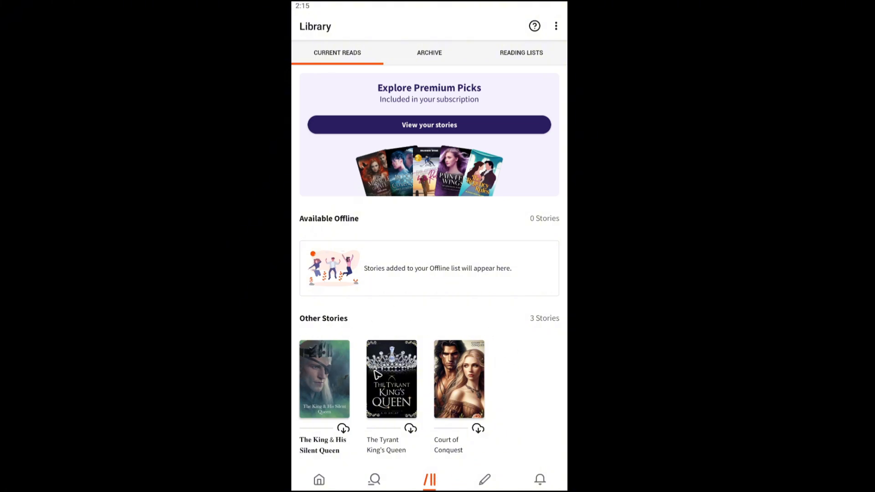
pyautogui.moveTo(379, 61)
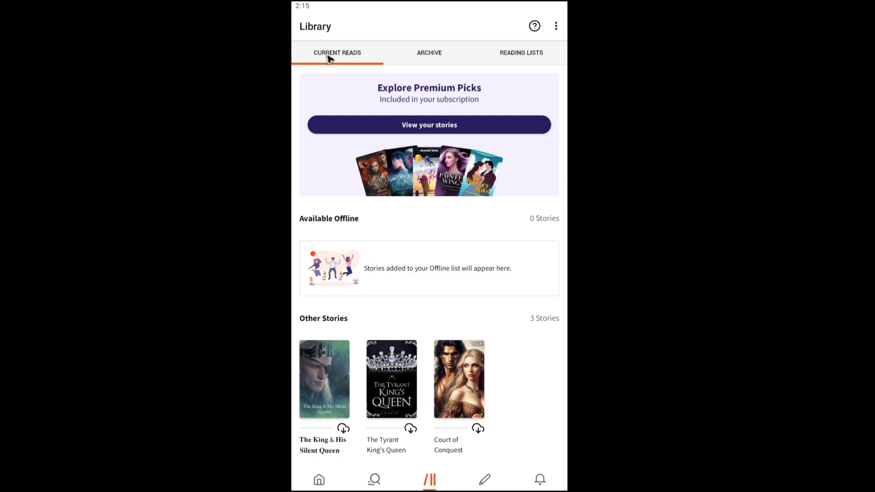
pyautogui.moveTo(509, 59)
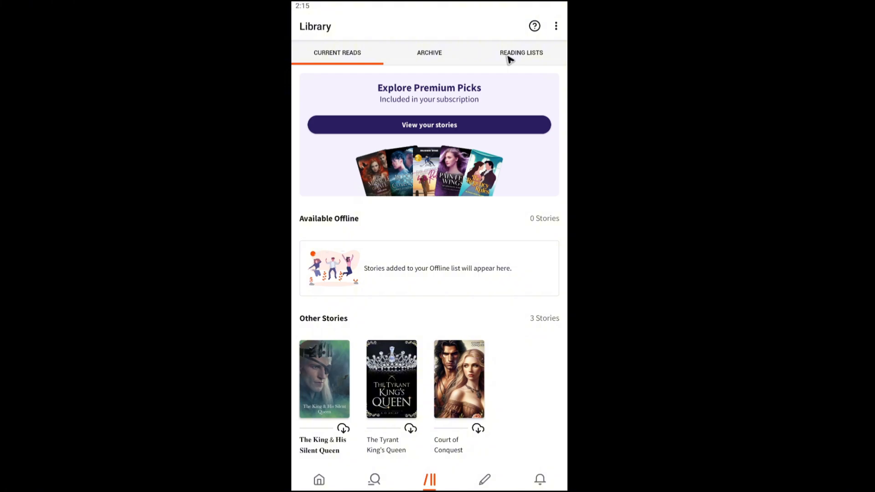
# Switch the Library to the Reading Lists tab
pyautogui.click(520, 52)
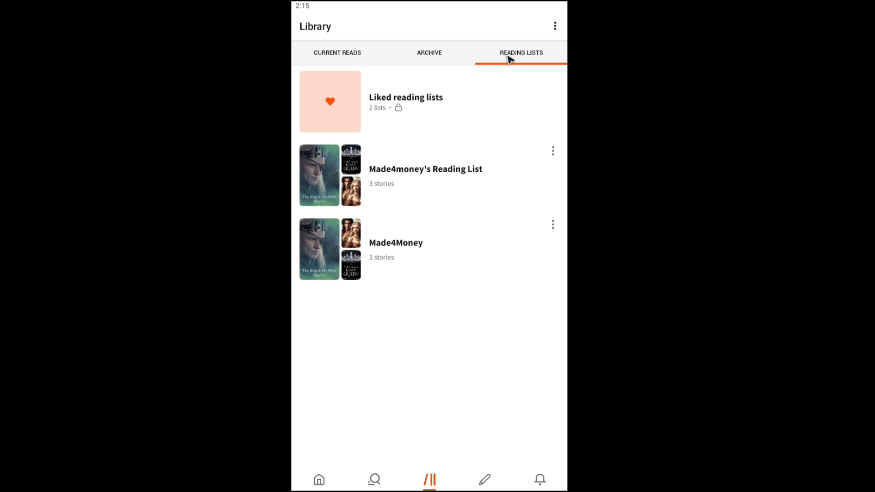
pyautogui.moveTo(390, 221)
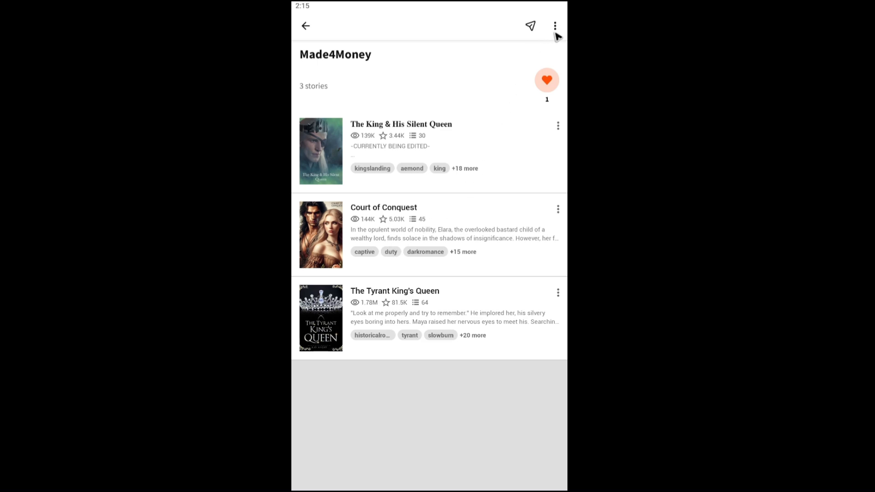
# Check the Made4Money list's options, then return to the Reading Lists overview
pyautogui.click(555, 26)
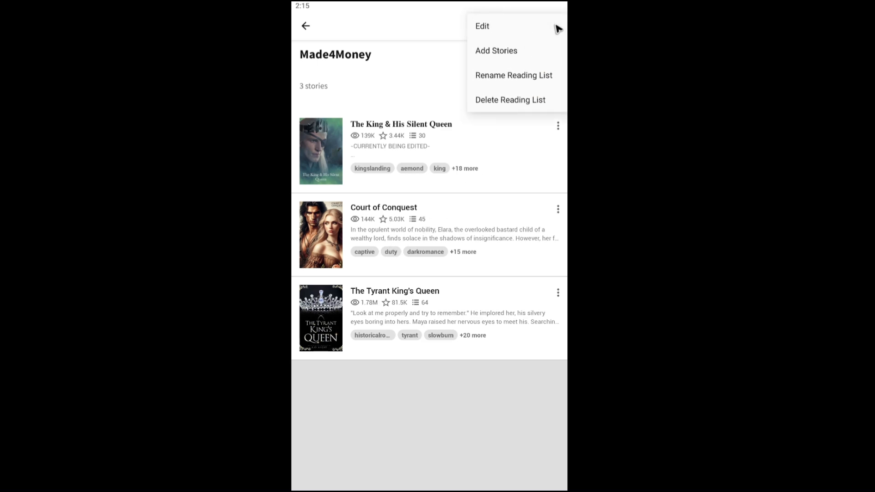
pyautogui.moveTo(536, 60)
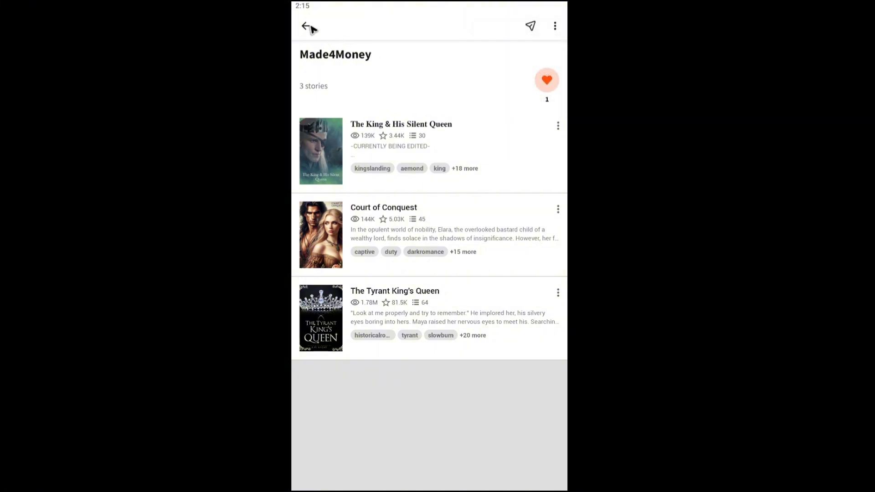
pyautogui.click(305, 26)
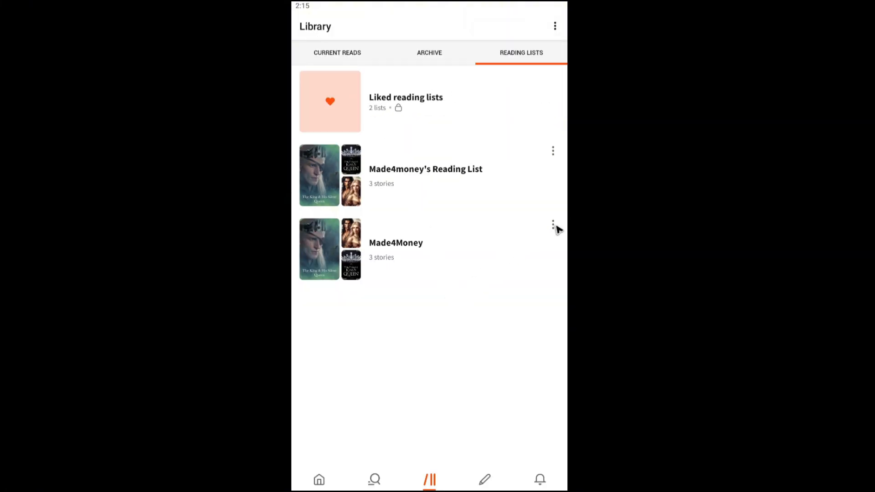
# Choose Delete from the Made4Money list's options menu
pyautogui.click(553, 224)
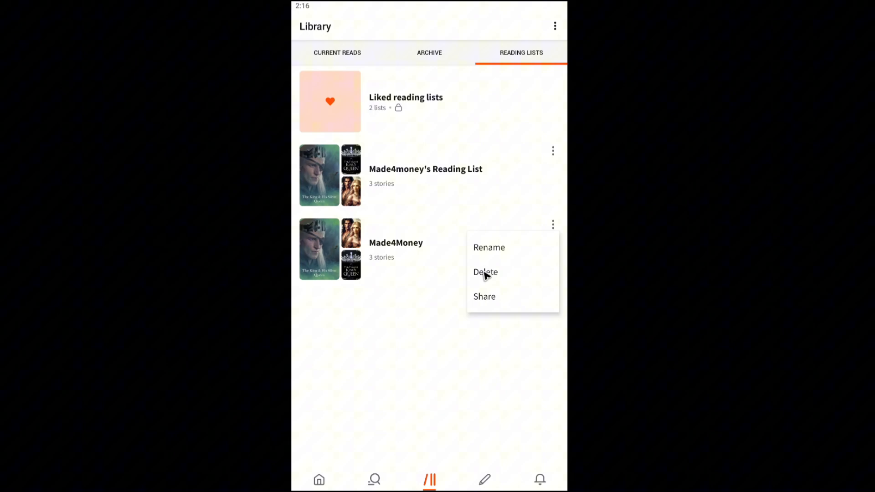
pyautogui.click(485, 272)
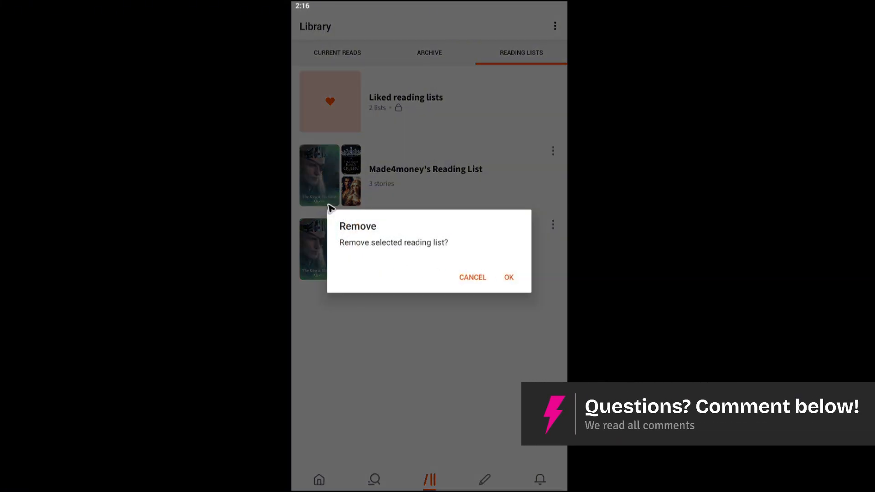
pyautogui.moveTo(403, 254)
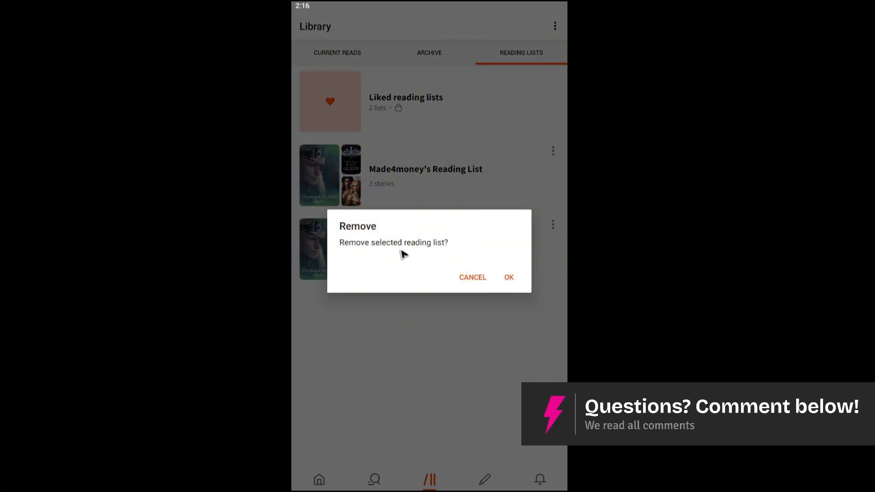
pyautogui.moveTo(477, 249)
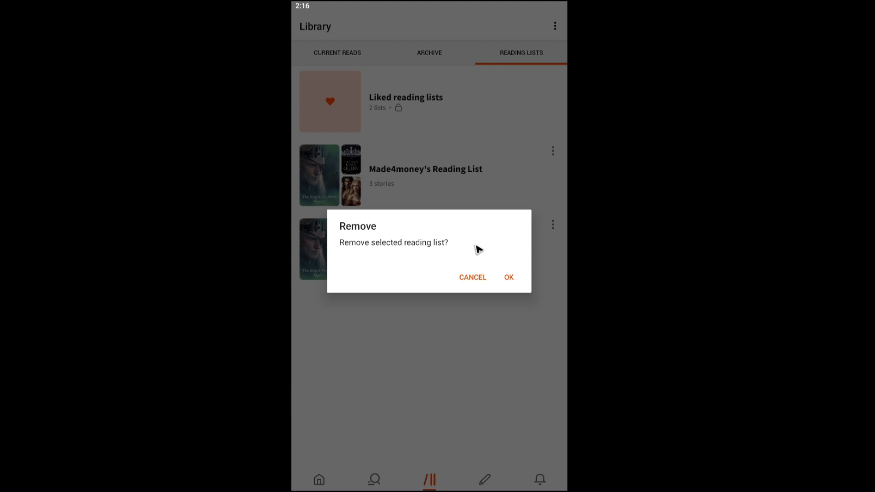
# Confirm OK in the Remove dialog to delete Made4Money
pyautogui.click(508, 277)
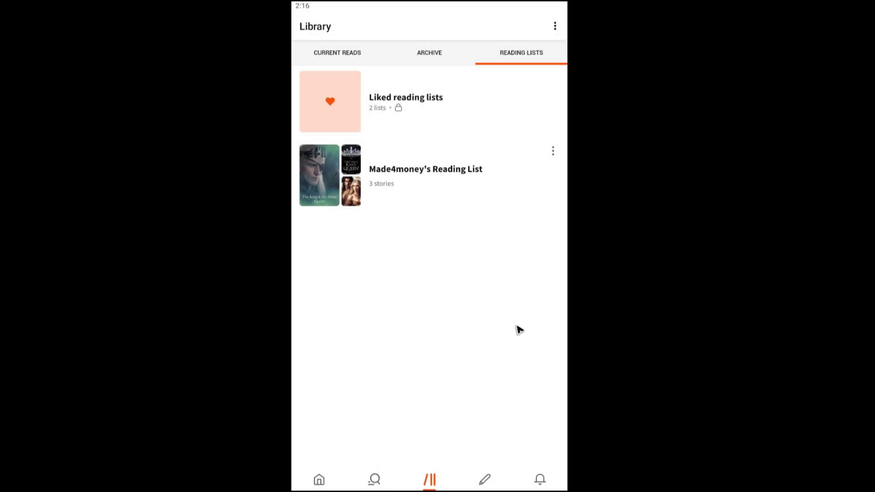
pyautogui.moveTo(388, 221)
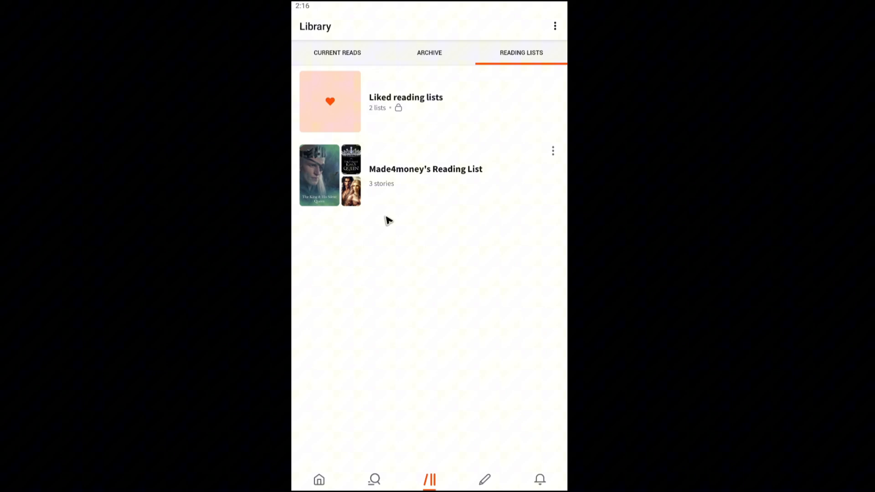
pyautogui.moveTo(434, 285)
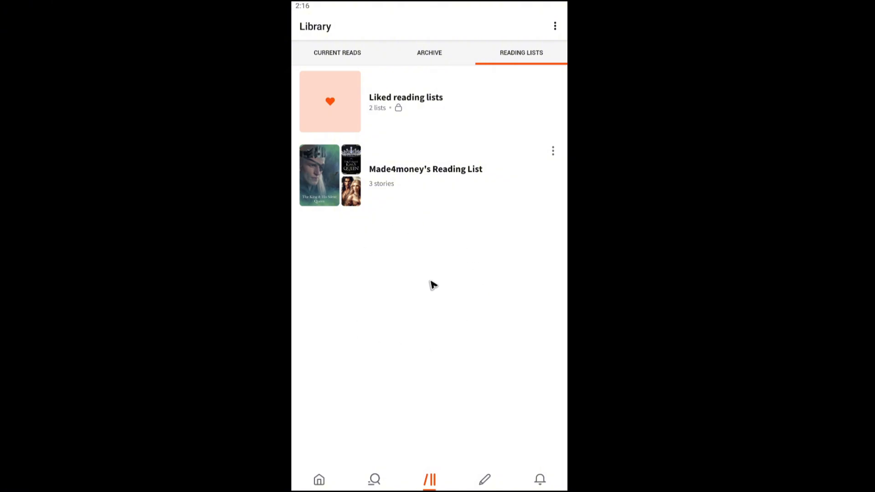
pyautogui.moveTo(447, 289)
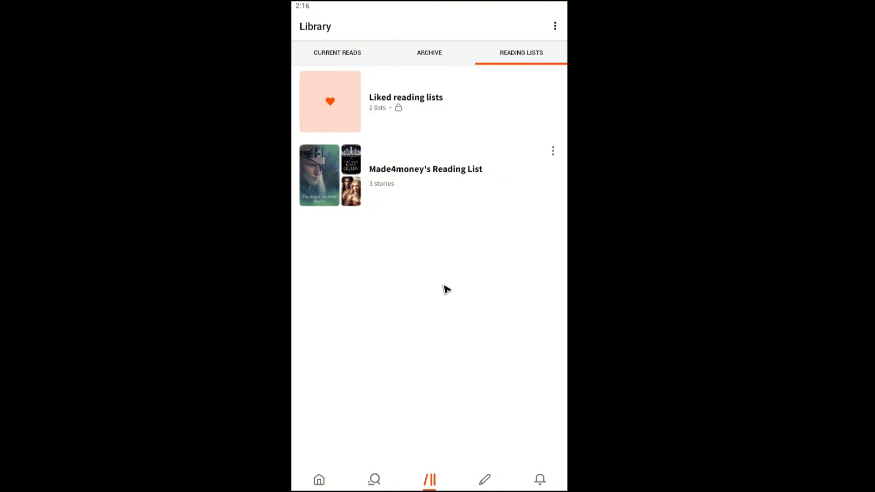